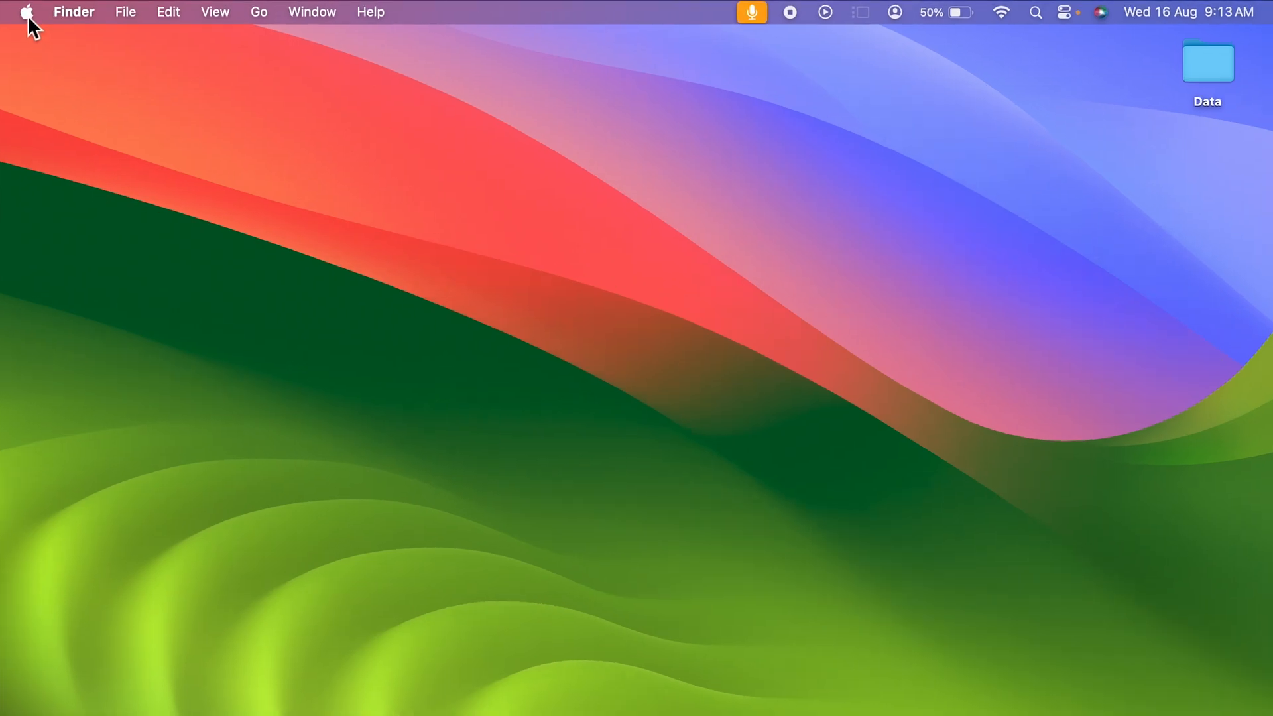
# Launch System Settings from the Apple menu on the Finder desktop
pyautogui.click(26, 12)
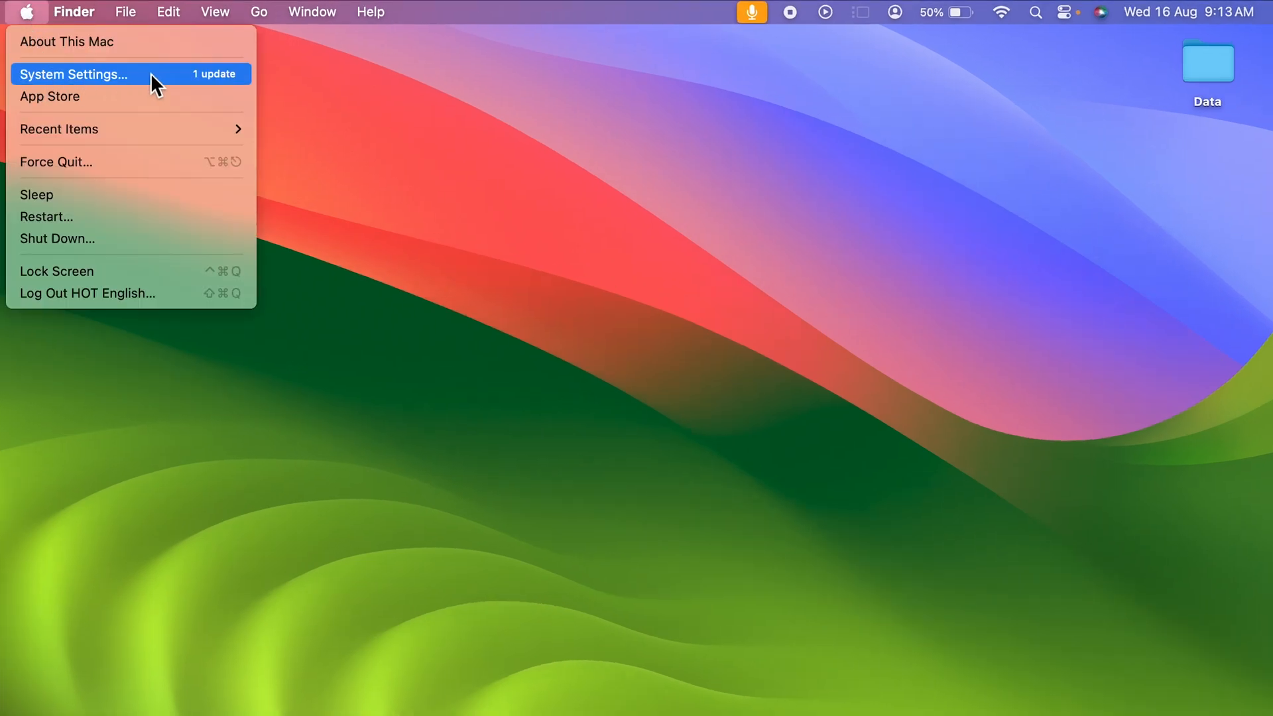
pyautogui.click(73, 74)
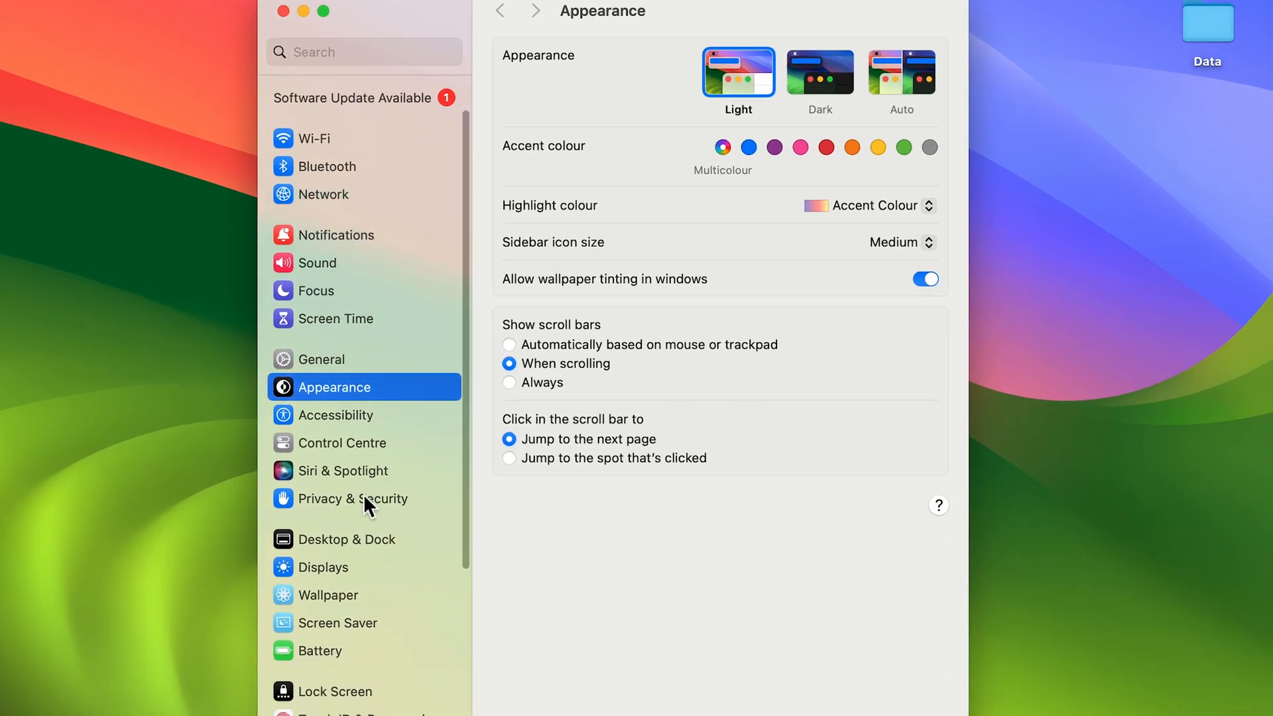
# Show the Accessibility page from the sidebar, with its lower sections in view
pyautogui.scroll(-3)
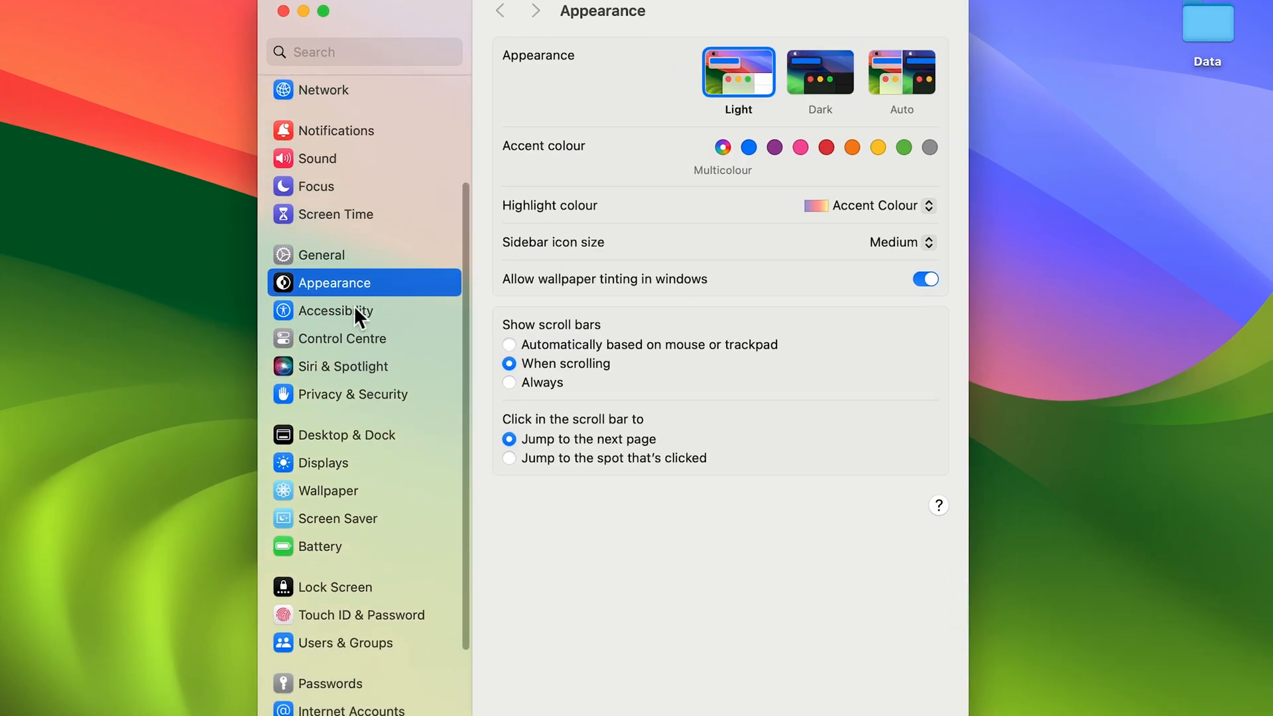
pyautogui.click(334, 310)
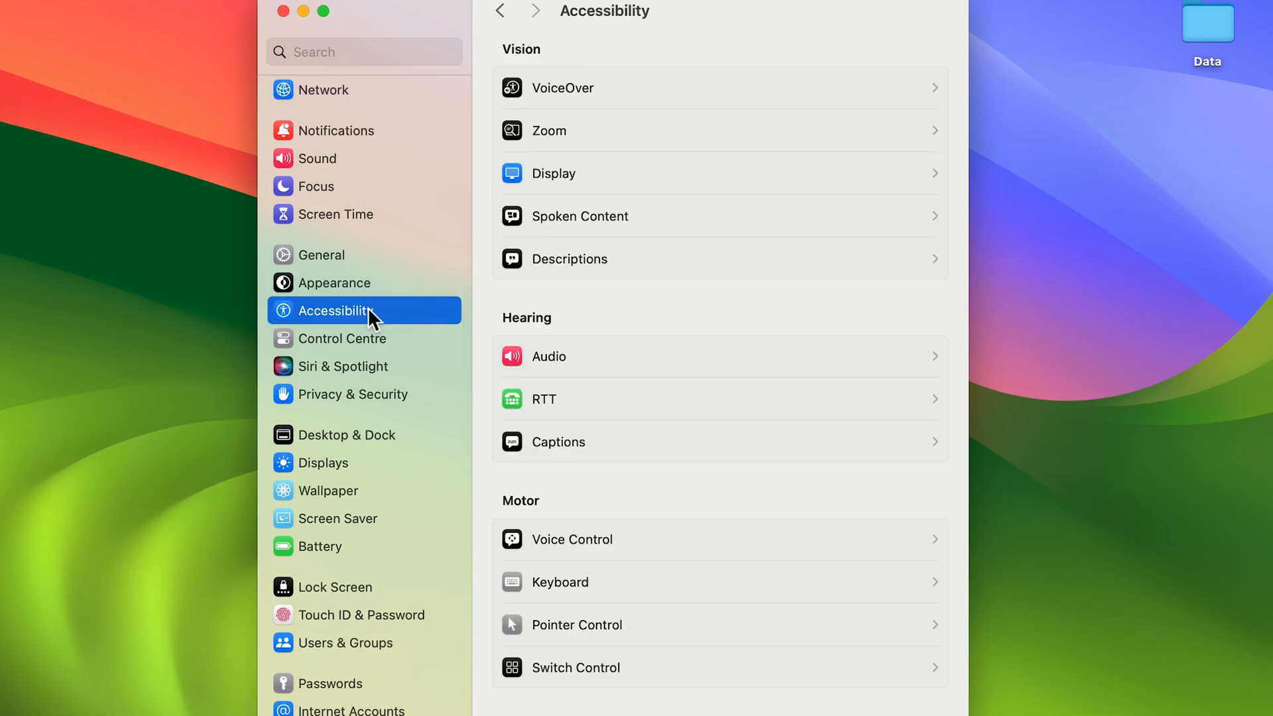
pyautogui.moveTo(836, 181)
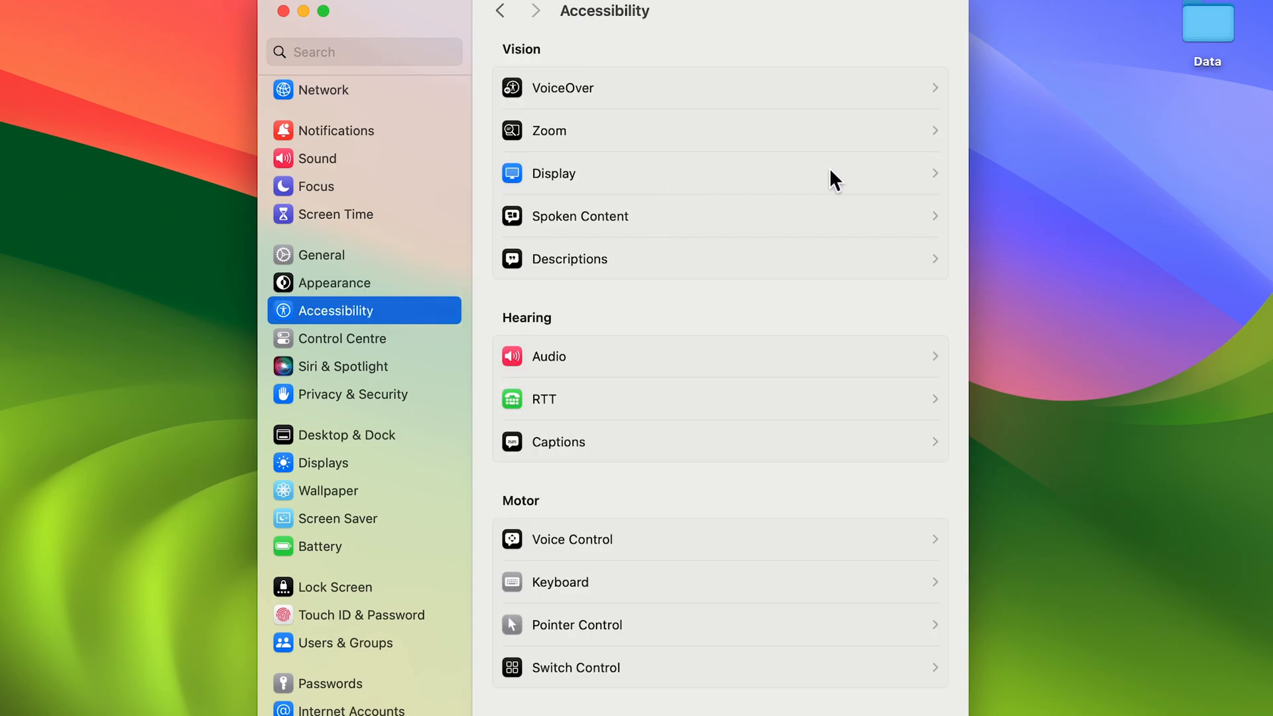
pyautogui.scroll(-3)
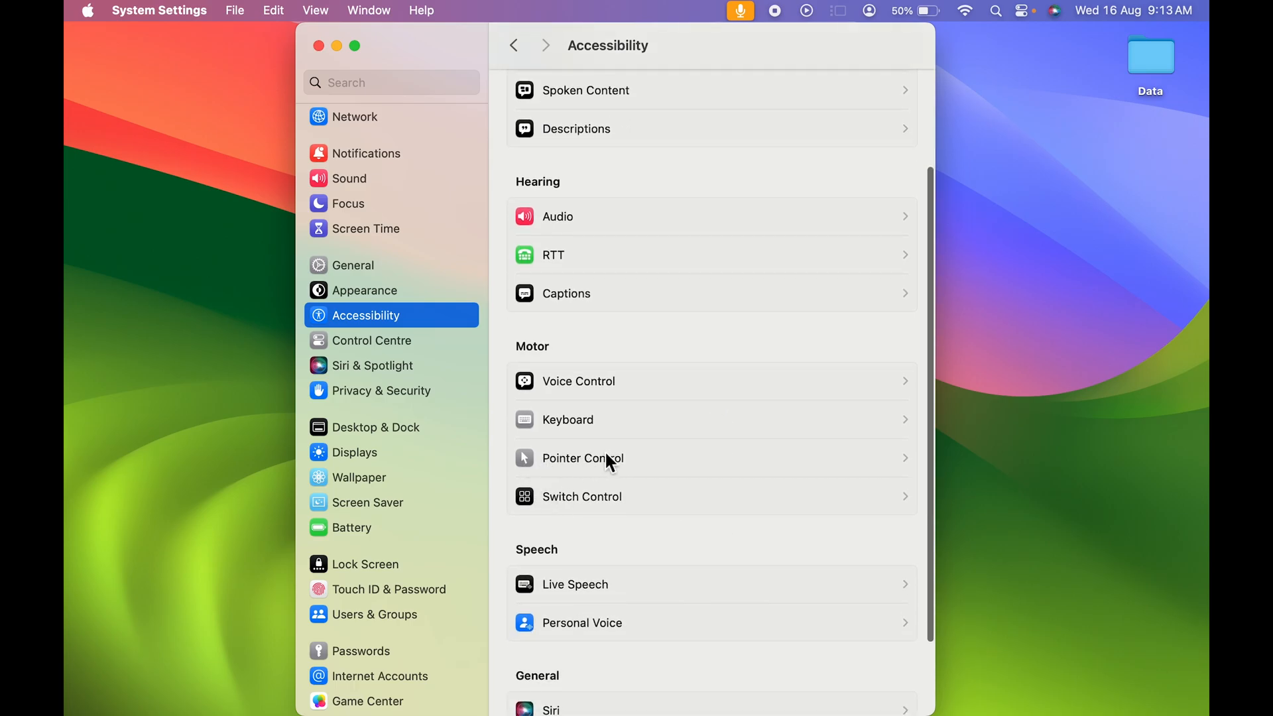
pyautogui.click(583, 458)
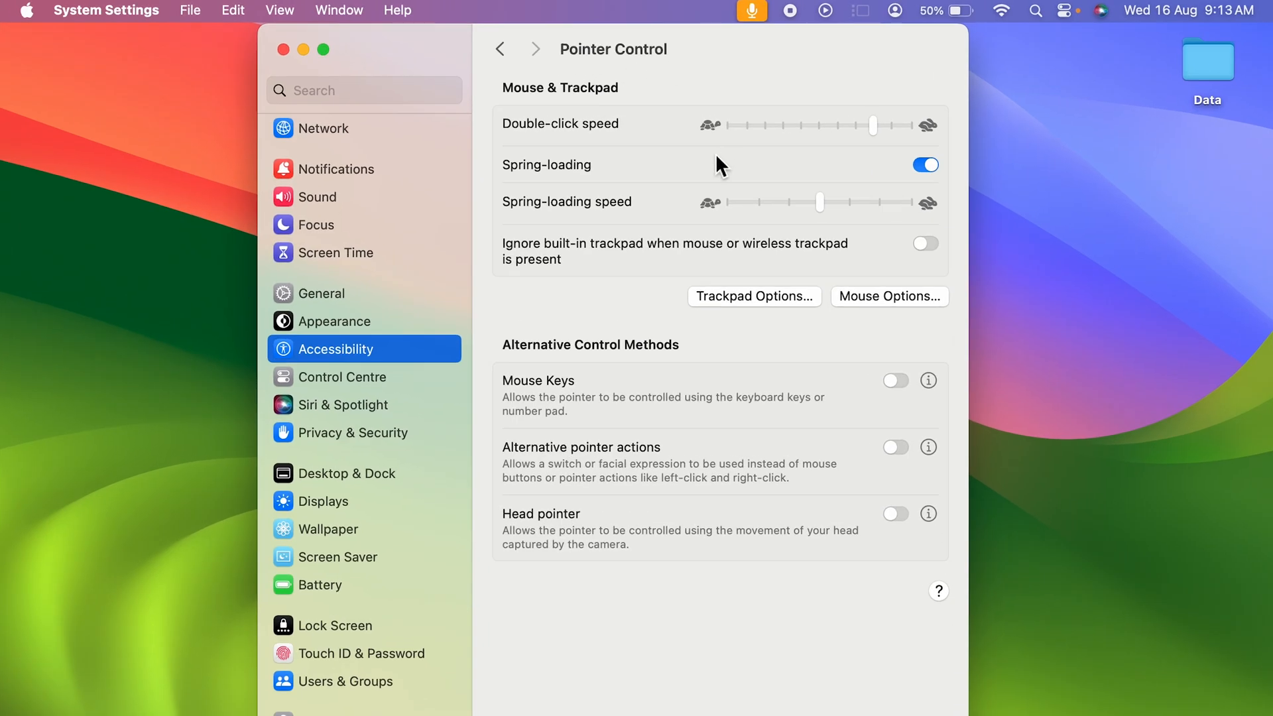
pyautogui.moveTo(645, 308)
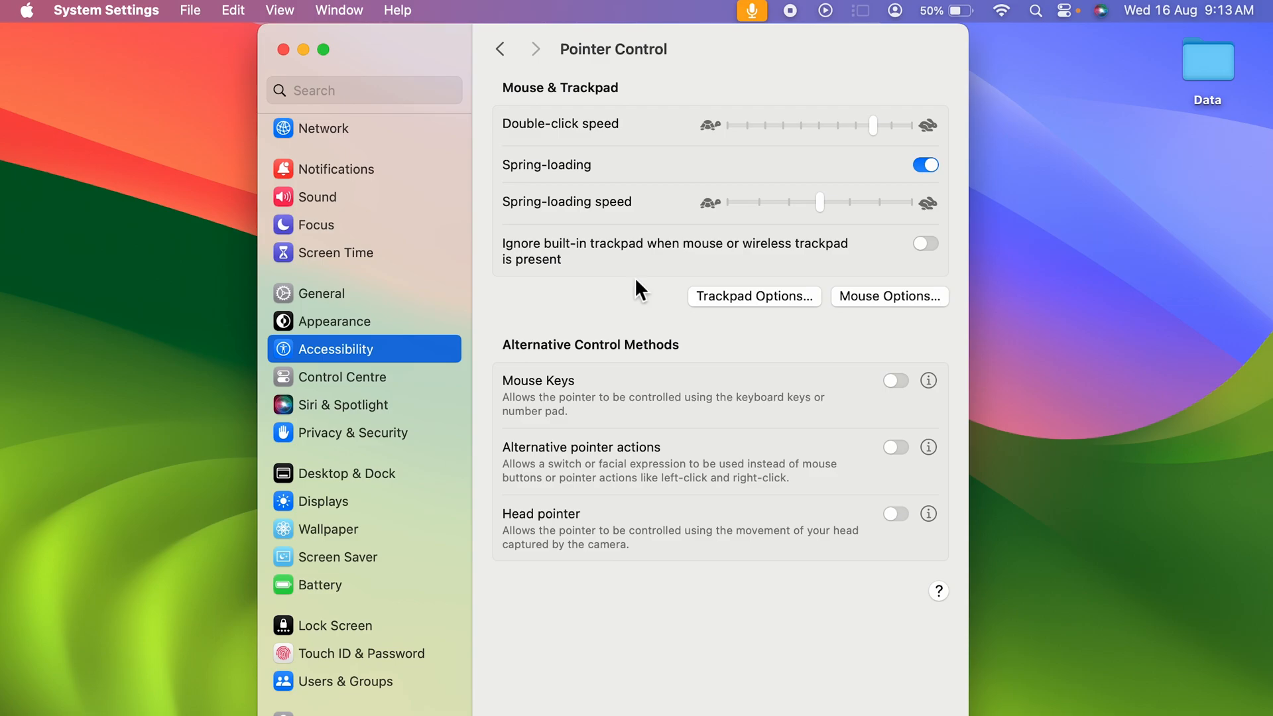
pyautogui.click(500, 49)
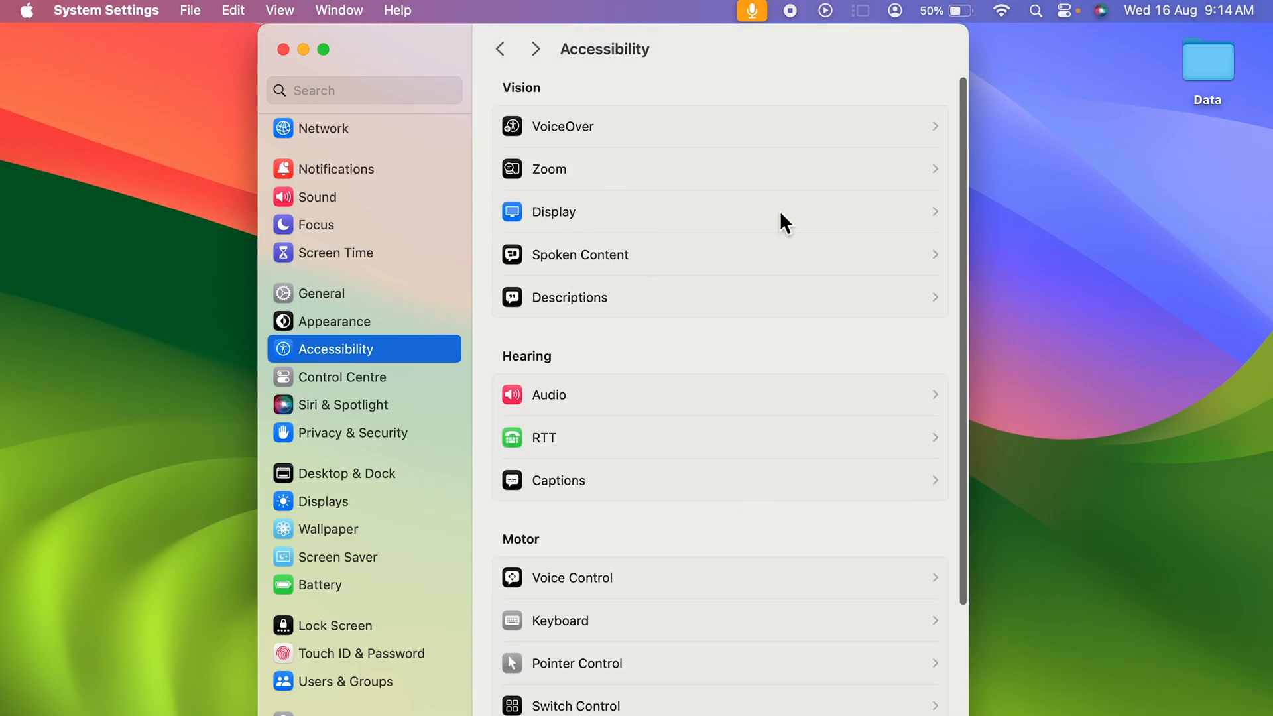
# Show the Accessibility Display settings with the Pointer size and colour options visible
pyautogui.click(553, 212)
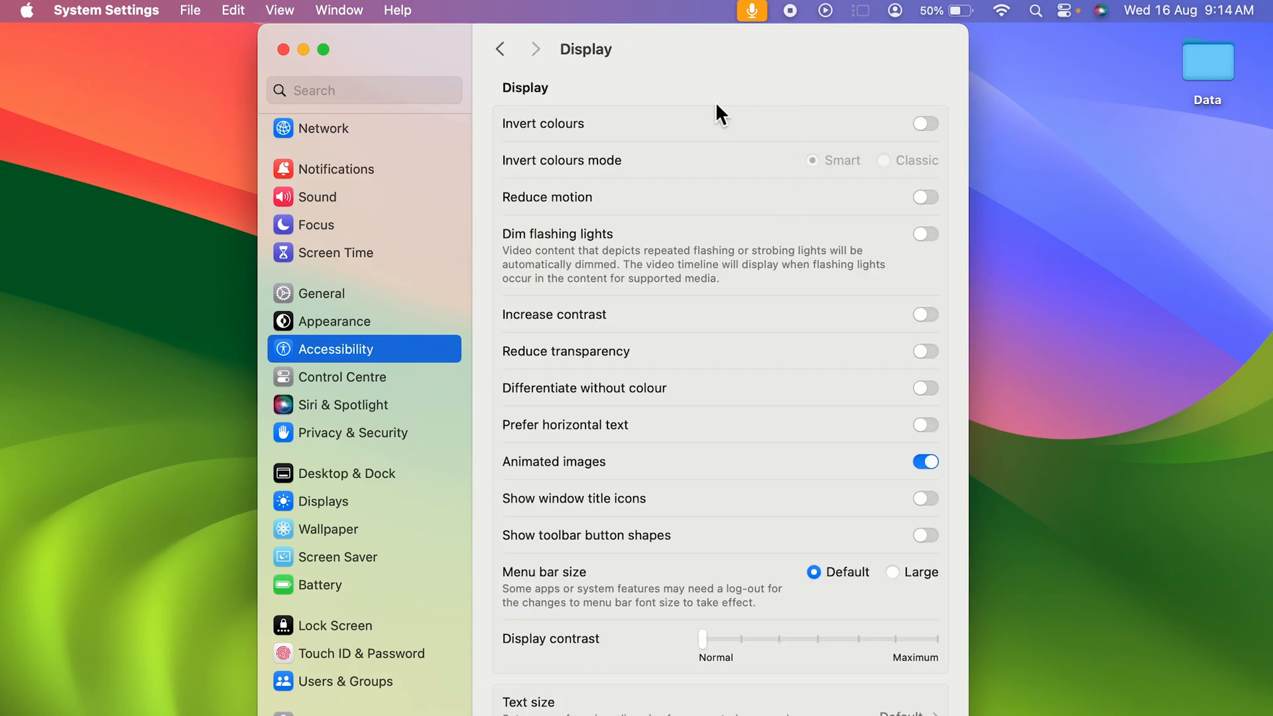
pyautogui.scroll(-3)
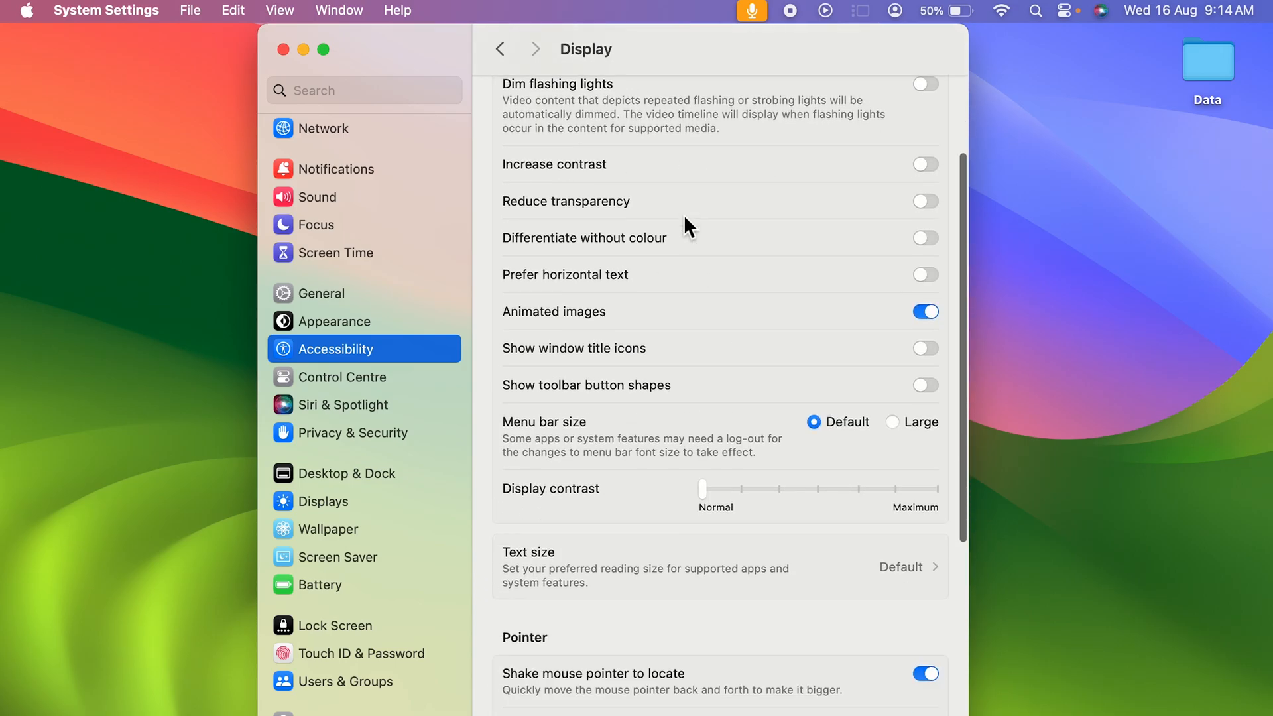
pyautogui.scroll(-3)
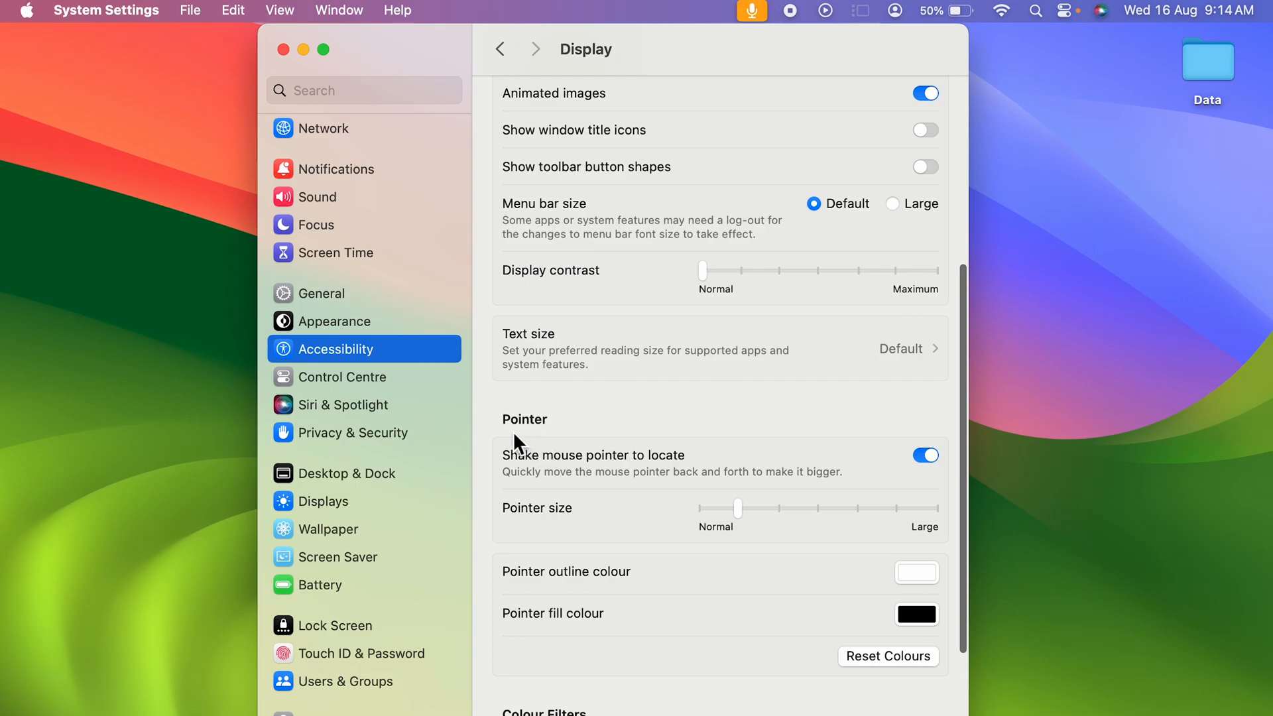
pyautogui.moveTo(579, 501)
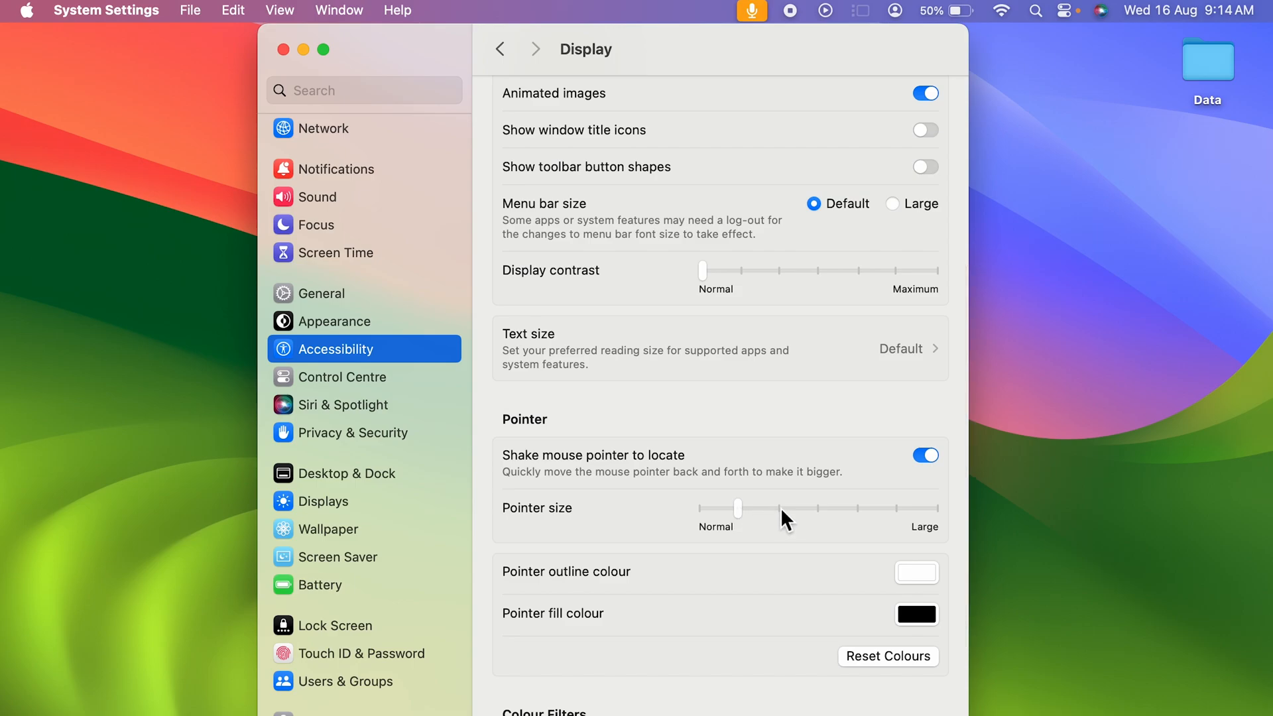
# Try the Pointer size slider step by step up to its Large end
pyautogui.moveTo(739, 508); pyautogui.dragTo(779, 508)
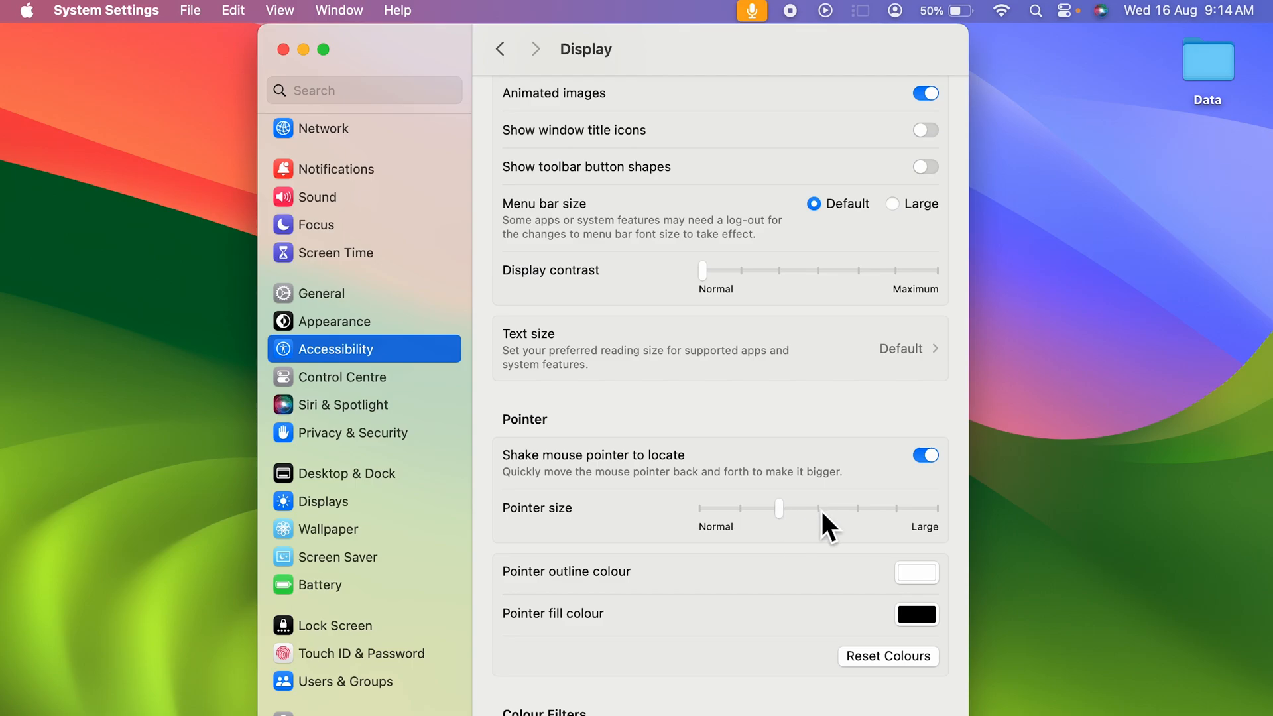
pyautogui.moveTo(780, 509); pyautogui.dragTo(818, 509)
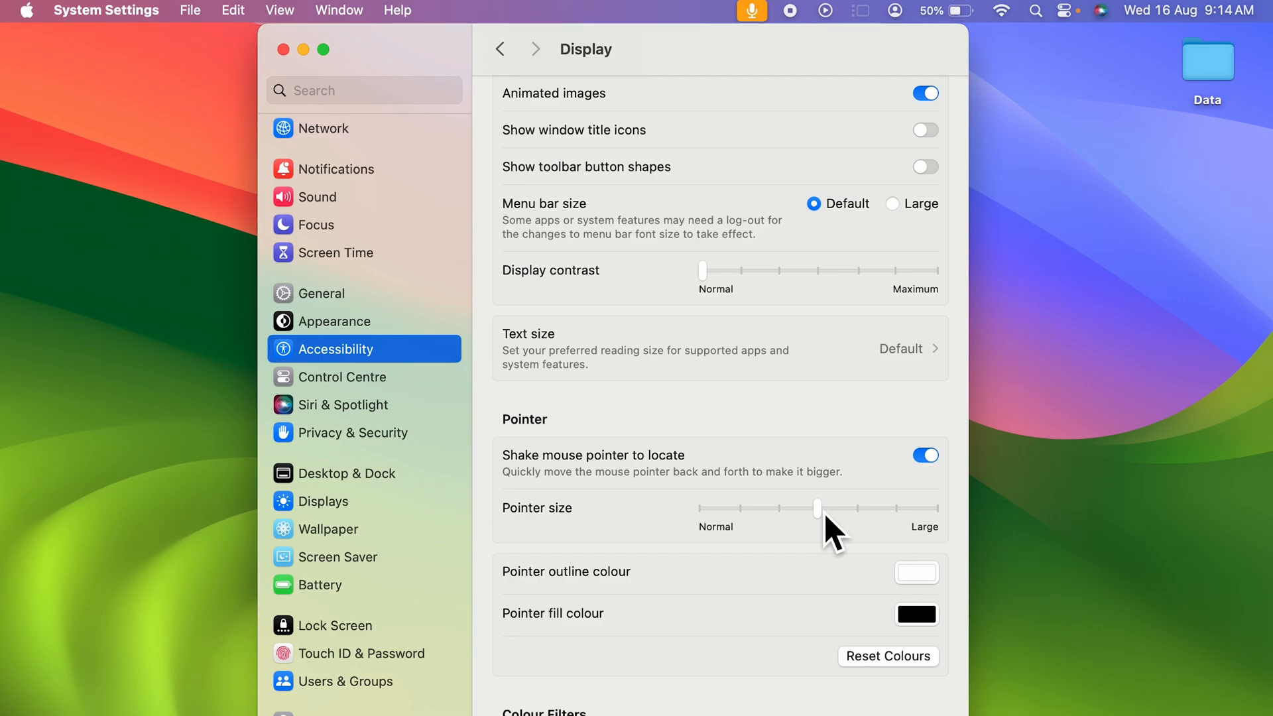
pyautogui.moveTo(876, 532)
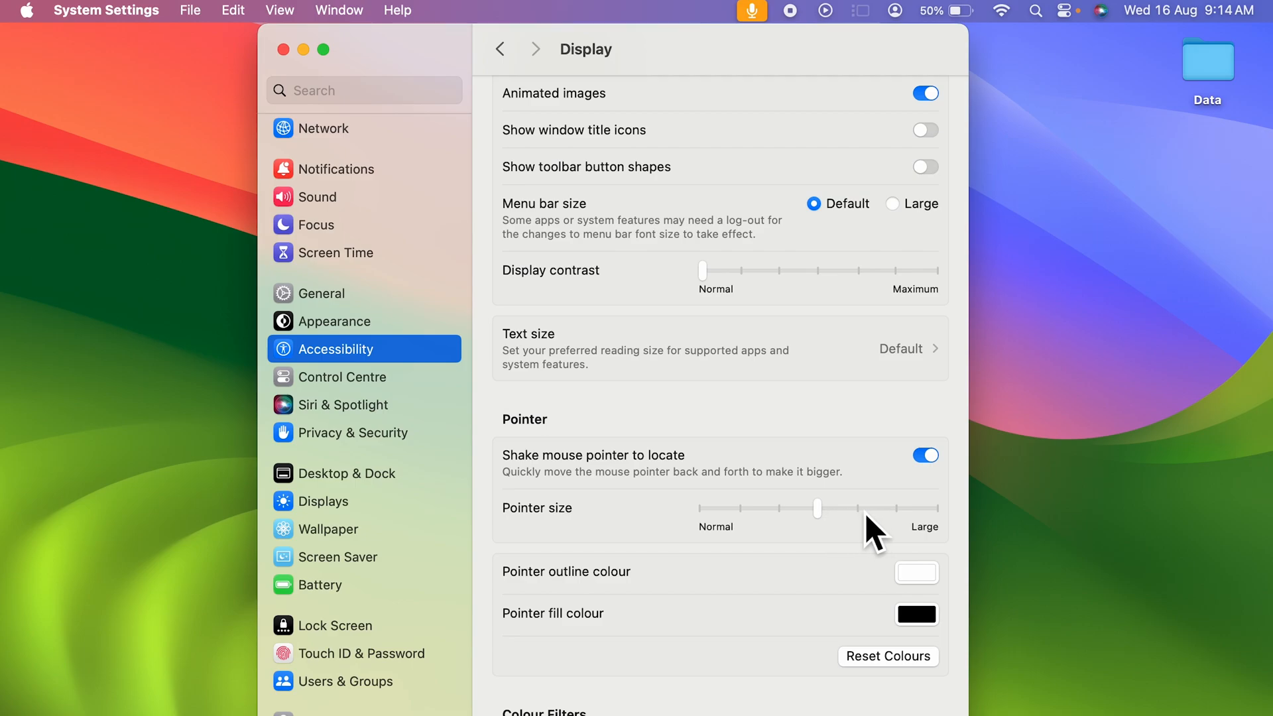
pyautogui.moveTo(818, 509); pyautogui.dragTo(898, 509)
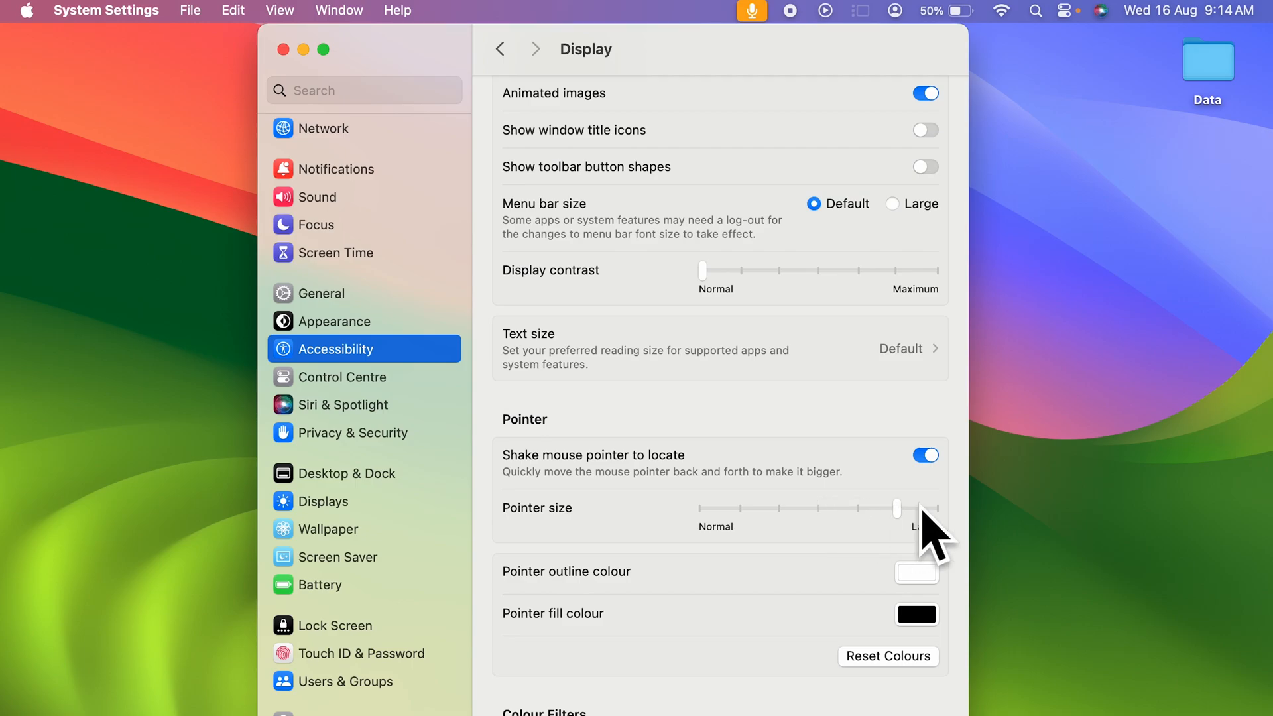
pyautogui.moveTo(898, 510); pyautogui.dragTo(934, 510)
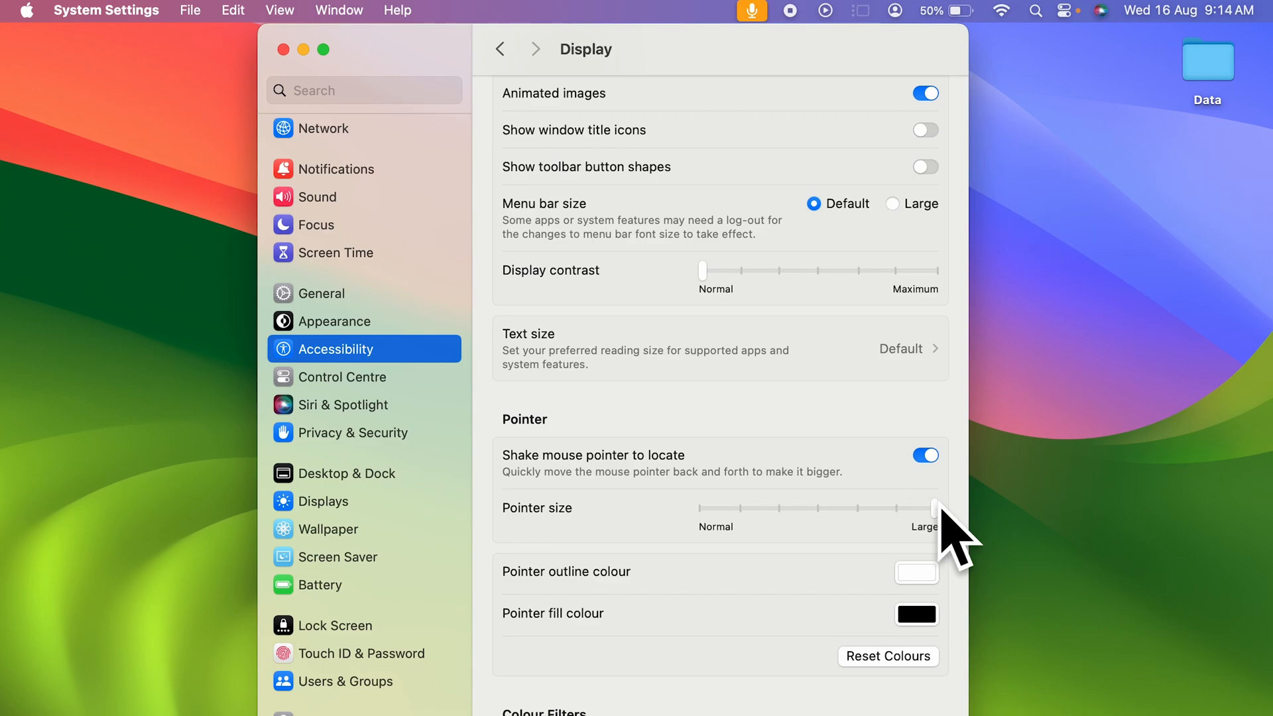
# Bring the pointer size back down and leave it one notch above Normal
pyautogui.moveTo(934, 508); pyautogui.dragTo(906, 508)
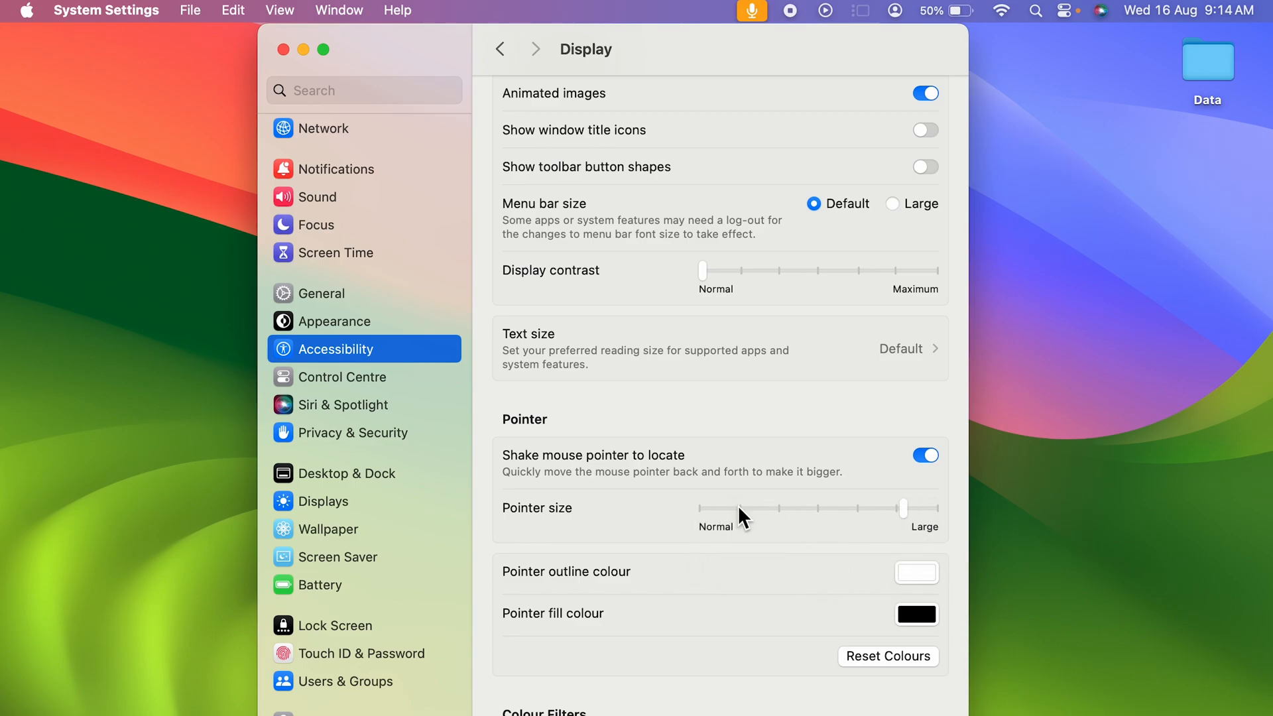
pyautogui.moveTo(904, 509); pyautogui.dragTo(781, 509)
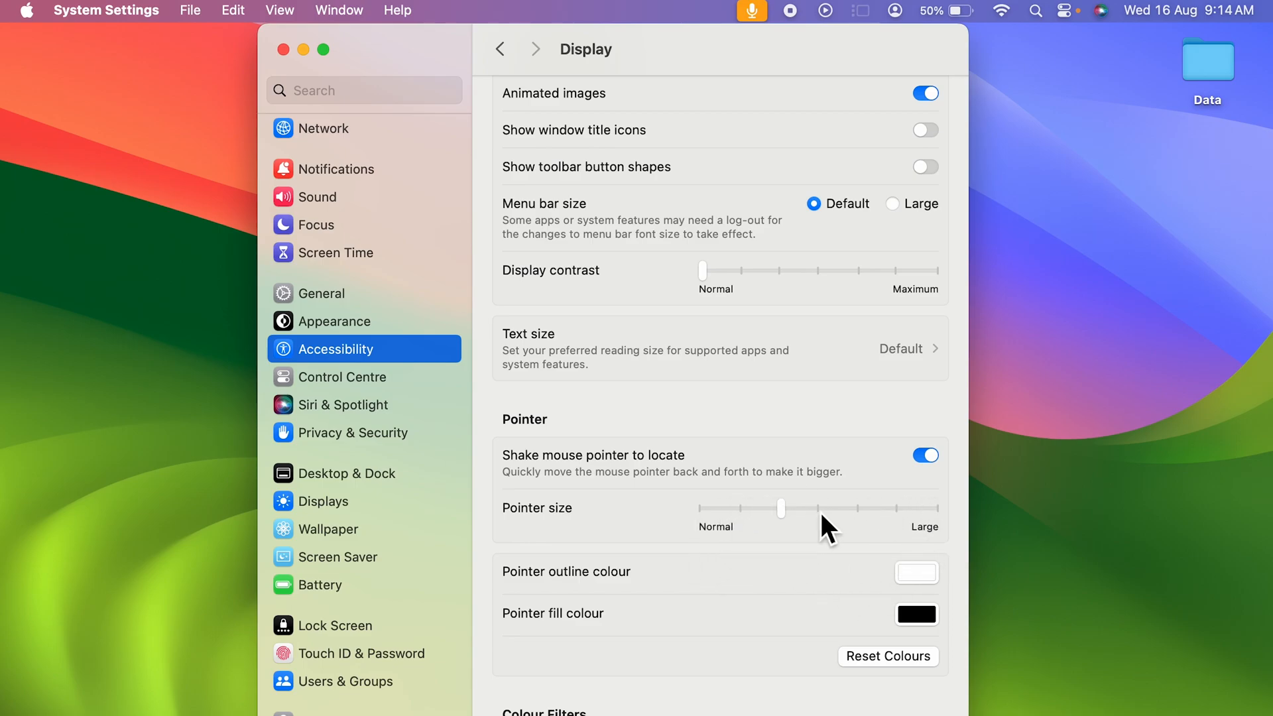
pyautogui.moveTo(779, 508); pyautogui.dragTo(916, 508)
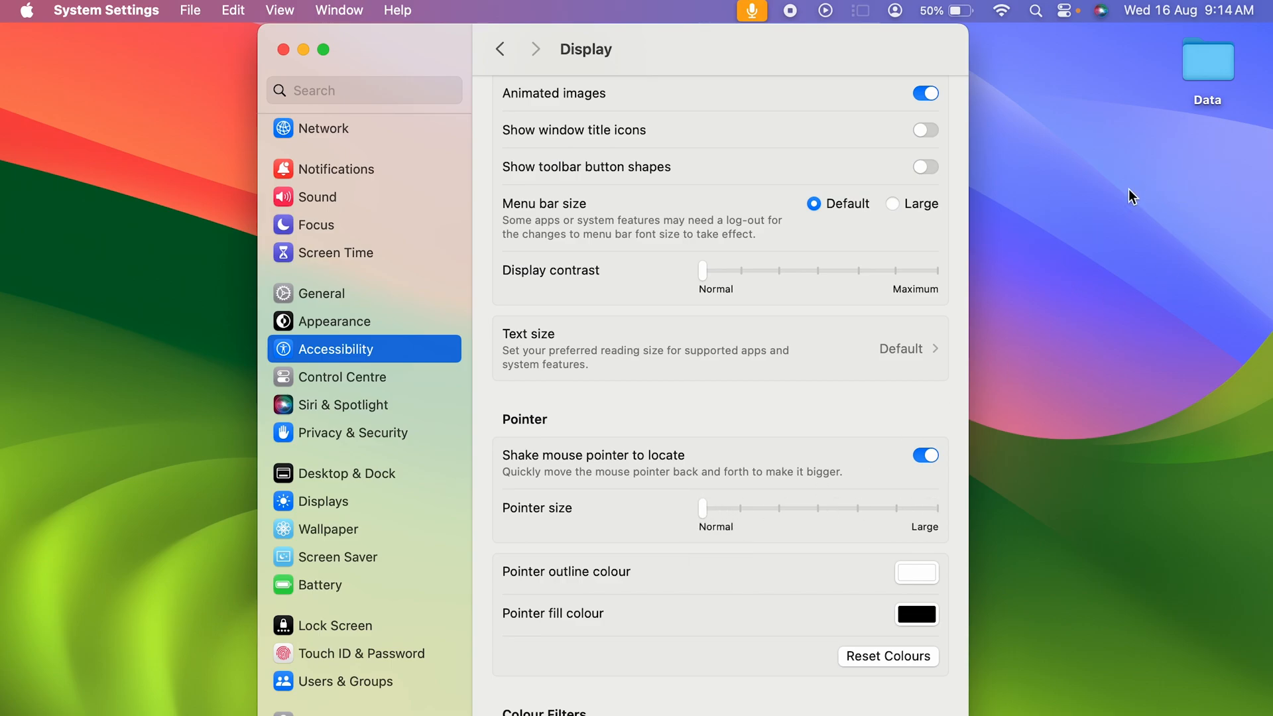
pyautogui.moveTo(744, 519)
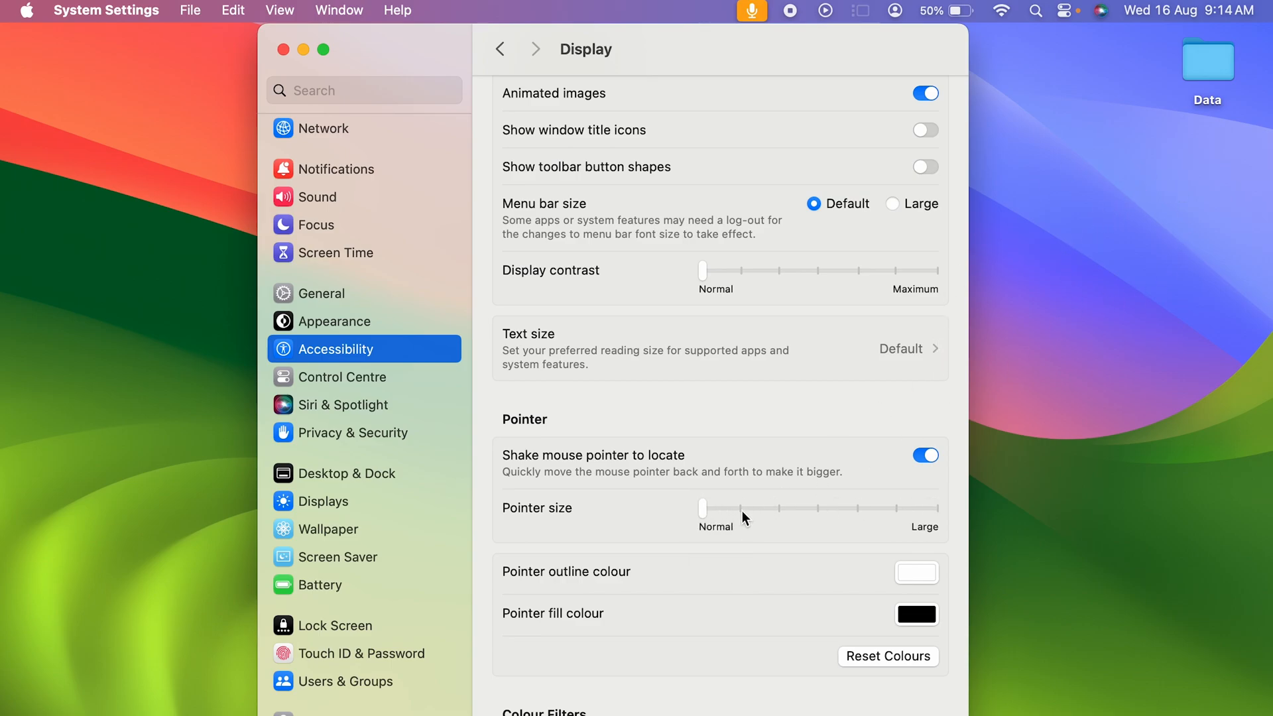
pyautogui.moveTo(703, 510); pyautogui.dragTo(740, 509)
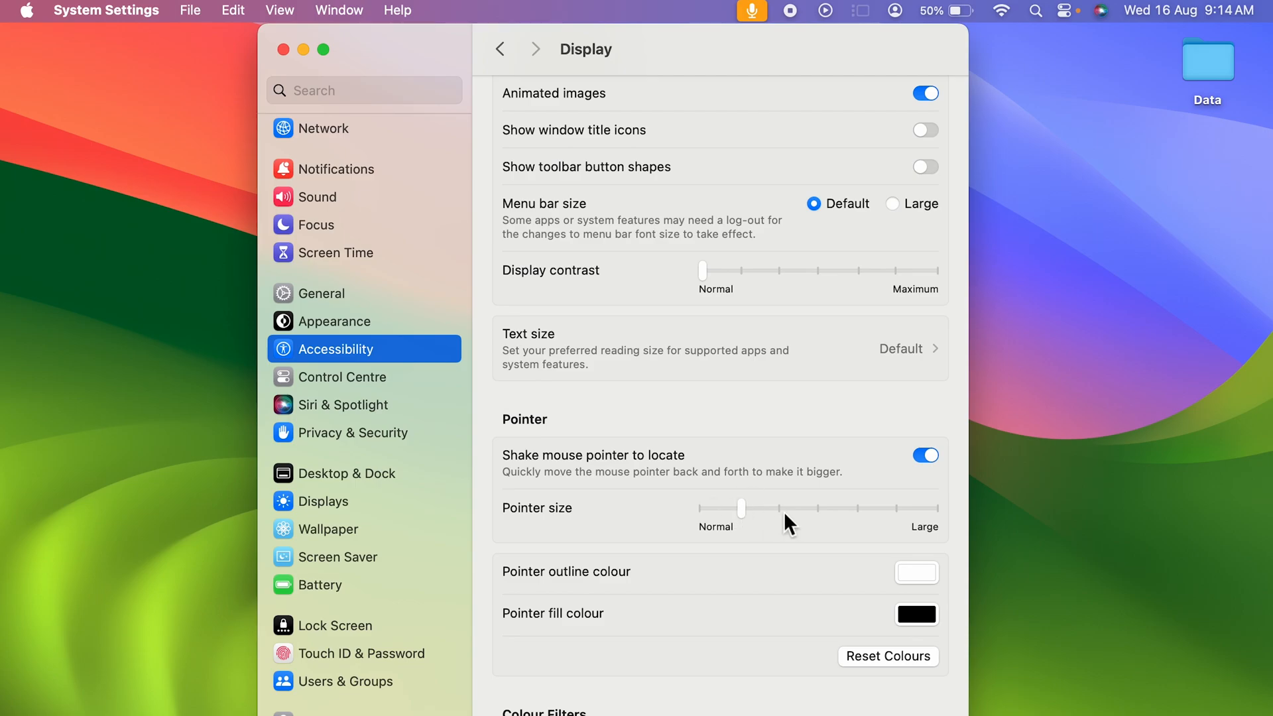
pyautogui.moveTo(740, 509); pyautogui.dragTo(780, 509)
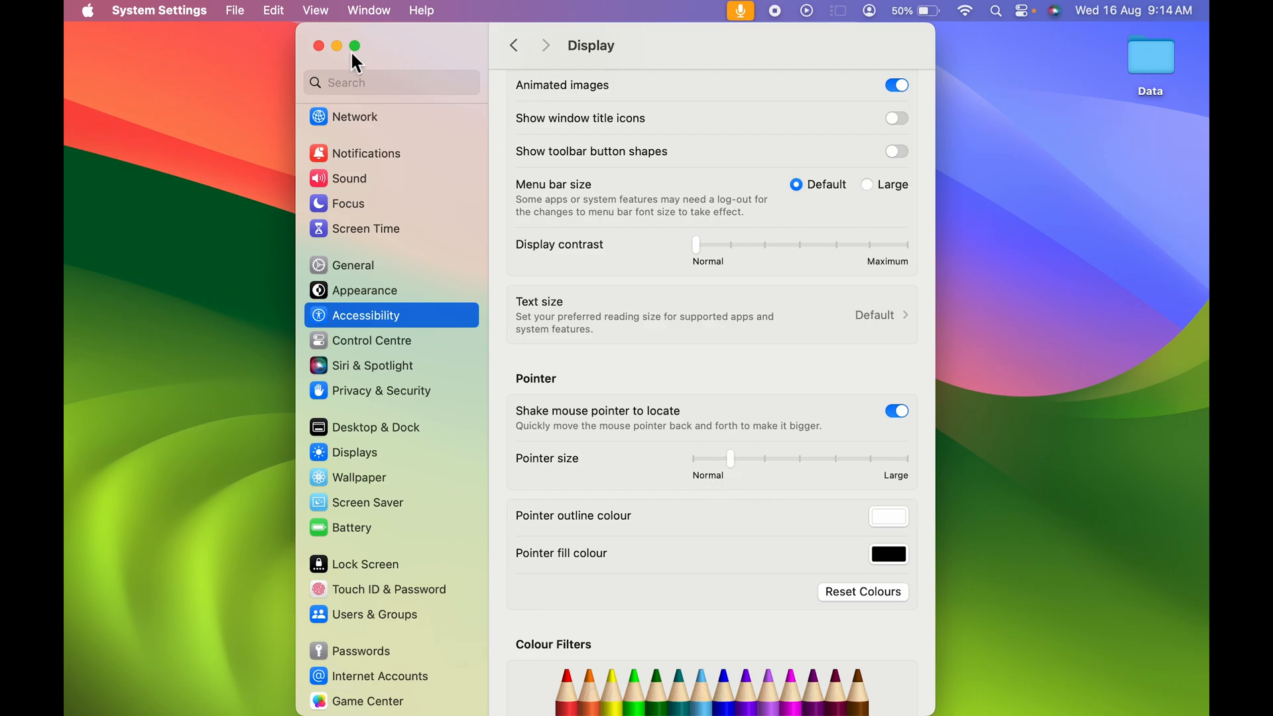
# Close the System Settings window, keeping the slightly larger pointer size
pyautogui.click(318, 45)
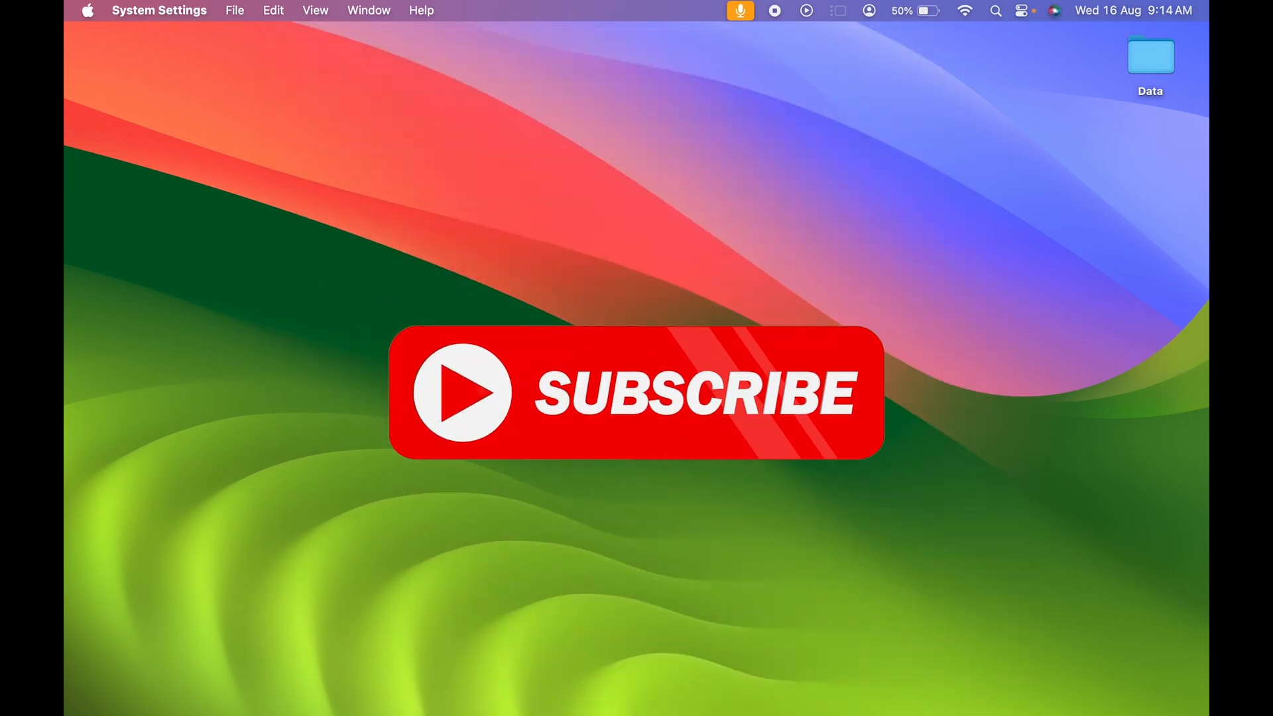